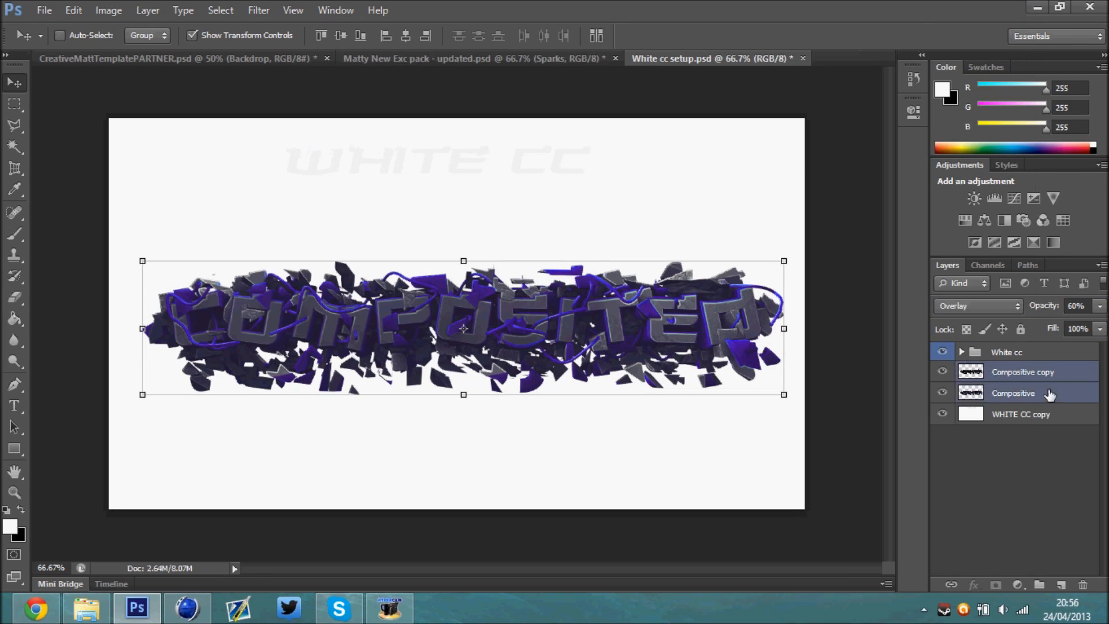
# Step: Merge the two COMPOSITED text layers and apply a Wave distortion to the shard text
pyautogui.click(258, 9)
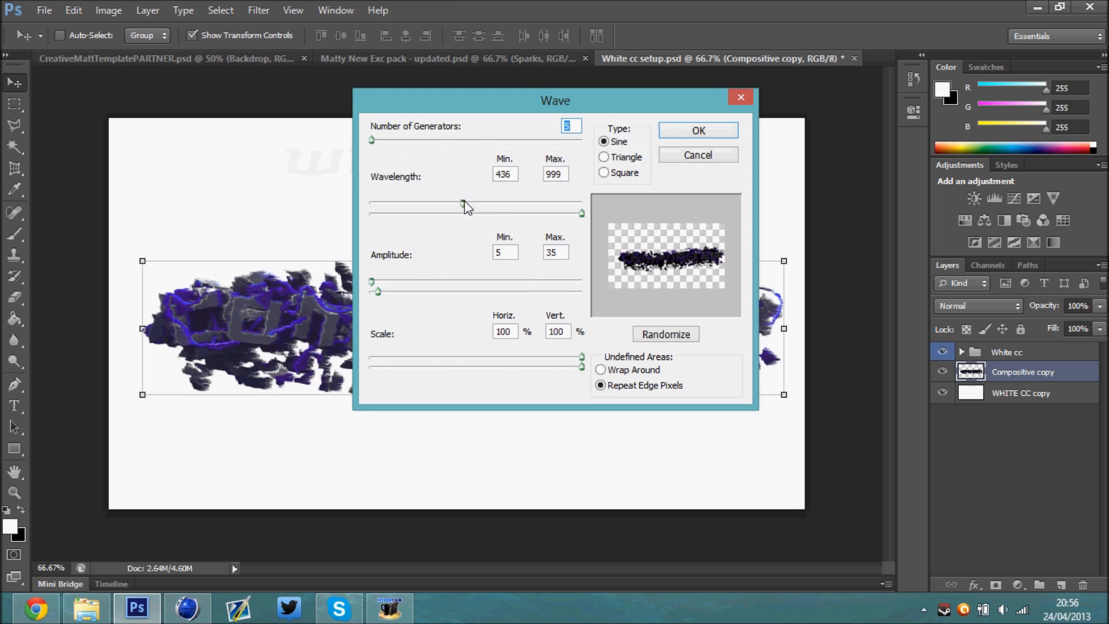
pyautogui.click(697, 130)
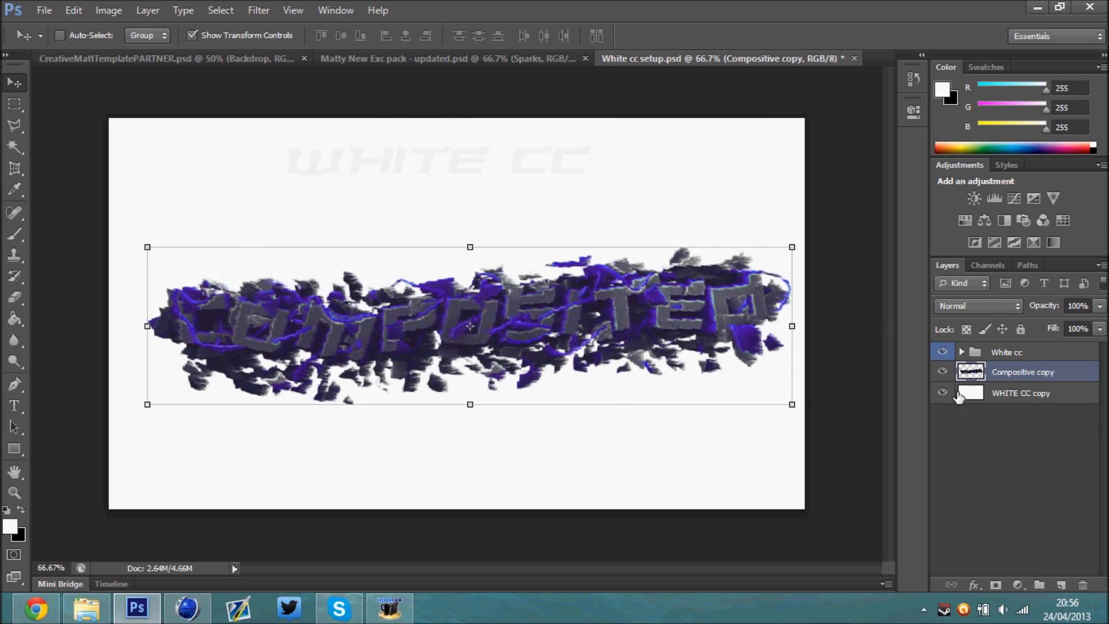
# Step: Paint white brush streaks across the COMPOSITED letters from left to right
pyautogui.moveTo(212, 333); pyautogui.dragTo(297, 318)
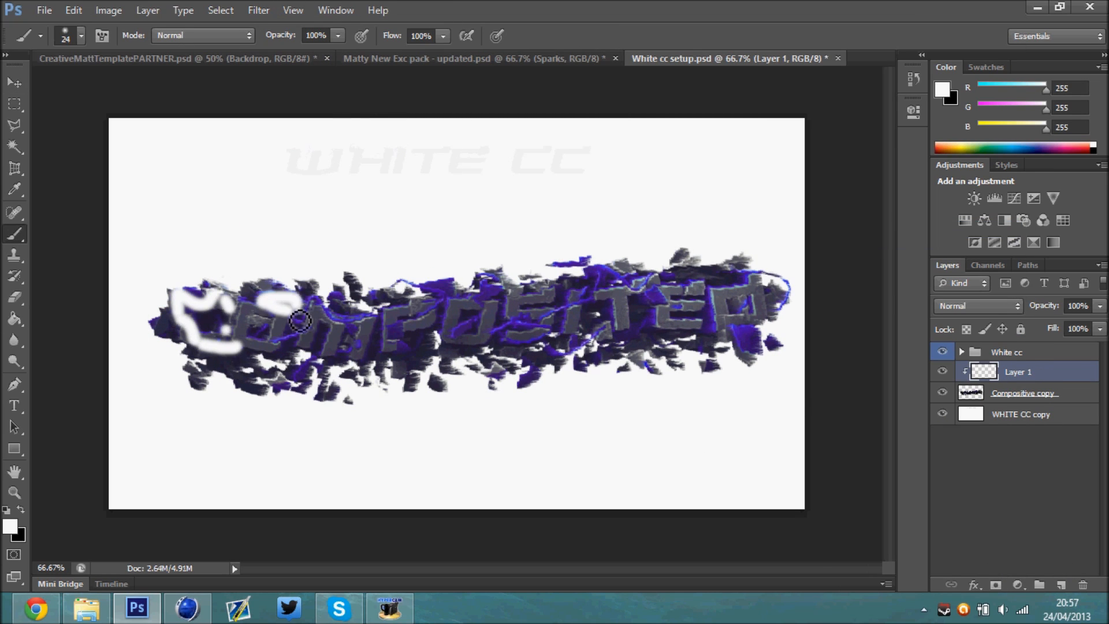
pyautogui.moveTo(297, 320); pyautogui.dragTo(351, 359)
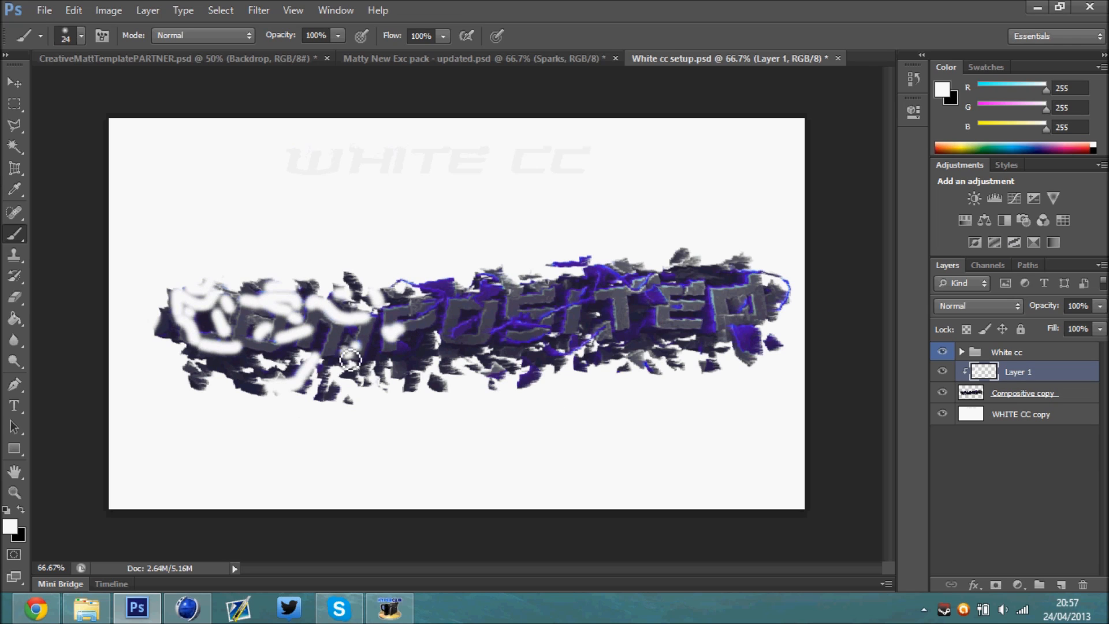
pyautogui.moveTo(352, 359); pyautogui.dragTo(536, 348)
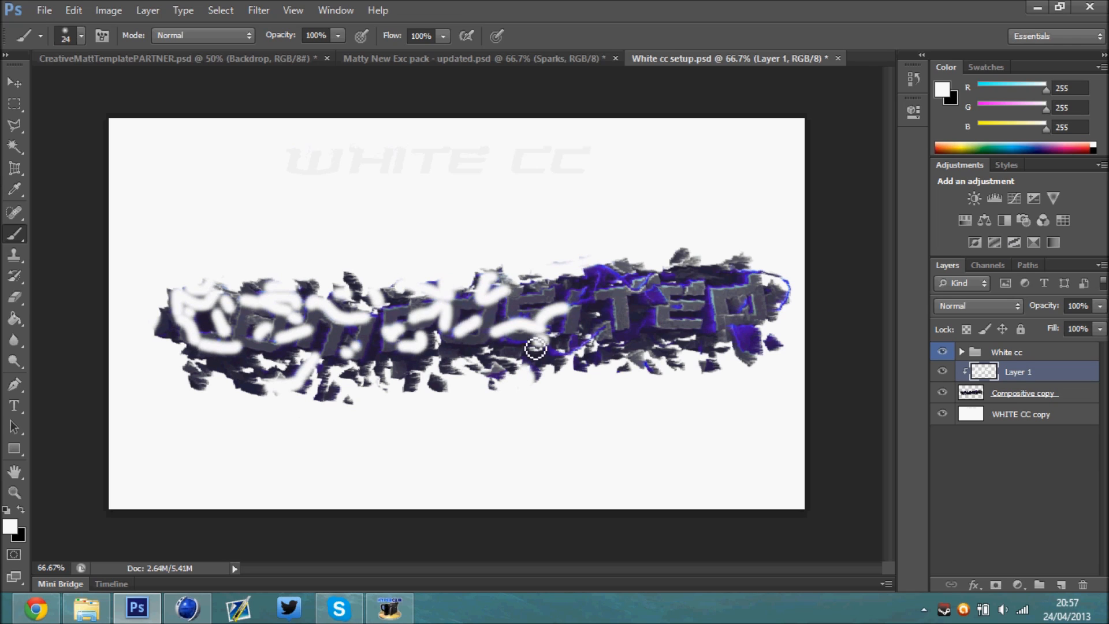
pyautogui.moveTo(538, 347); pyautogui.dragTo(753, 283)
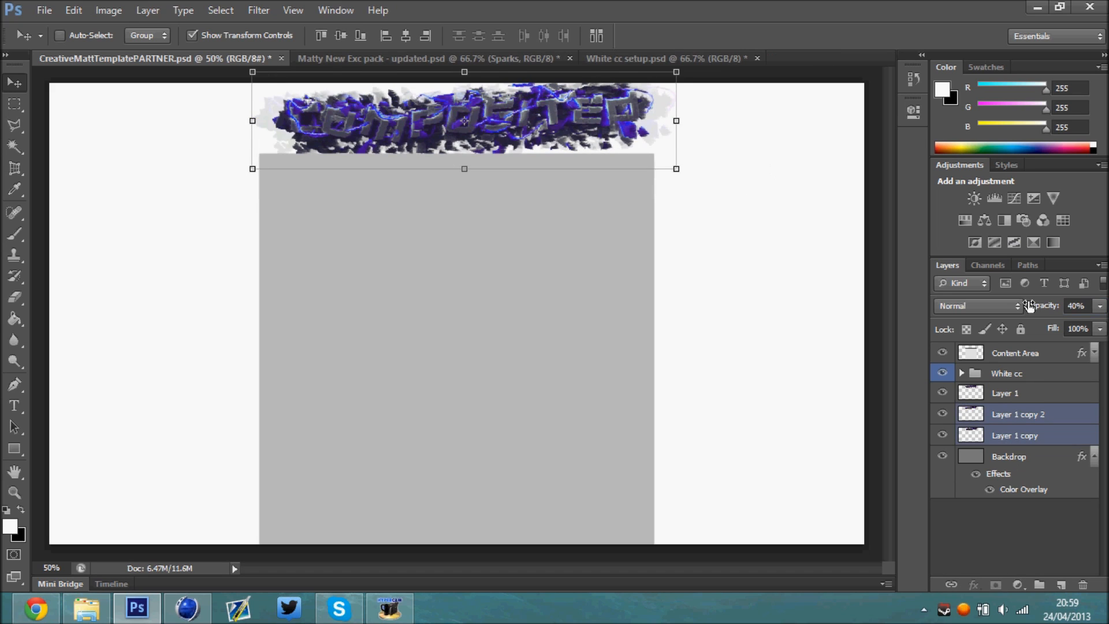
# Step: Open the context menu on the copied banner text layers in the template
pyautogui.rightClick(1017, 414)
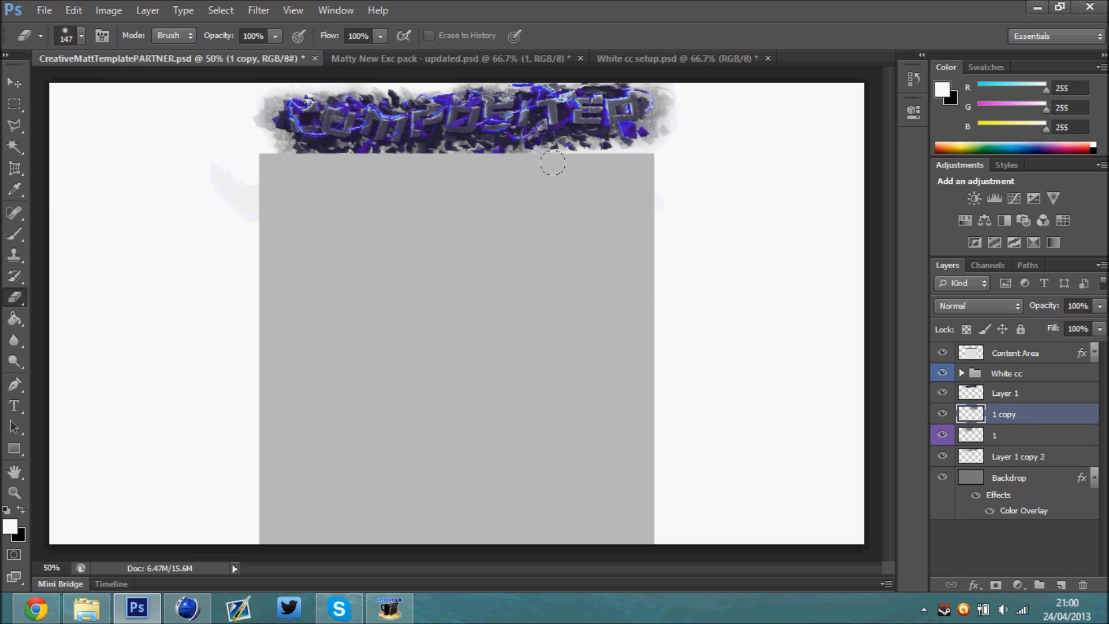
# Step: Move between document tabs to reach the Matty New Exc effects pack
pyautogui.click(453, 58)
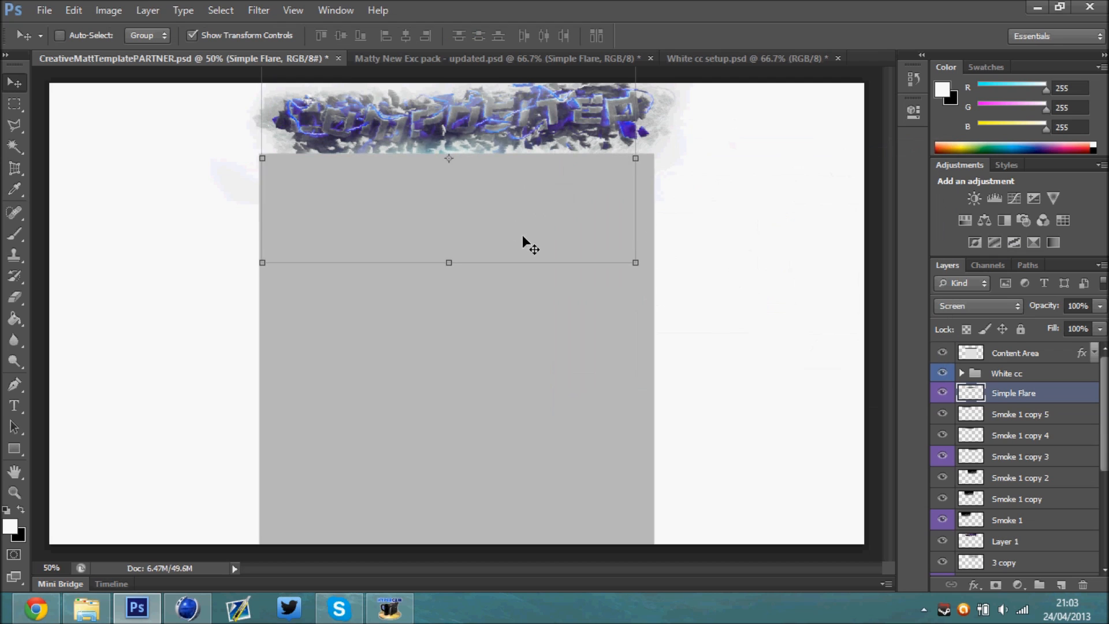
pyautogui.click(495, 58)
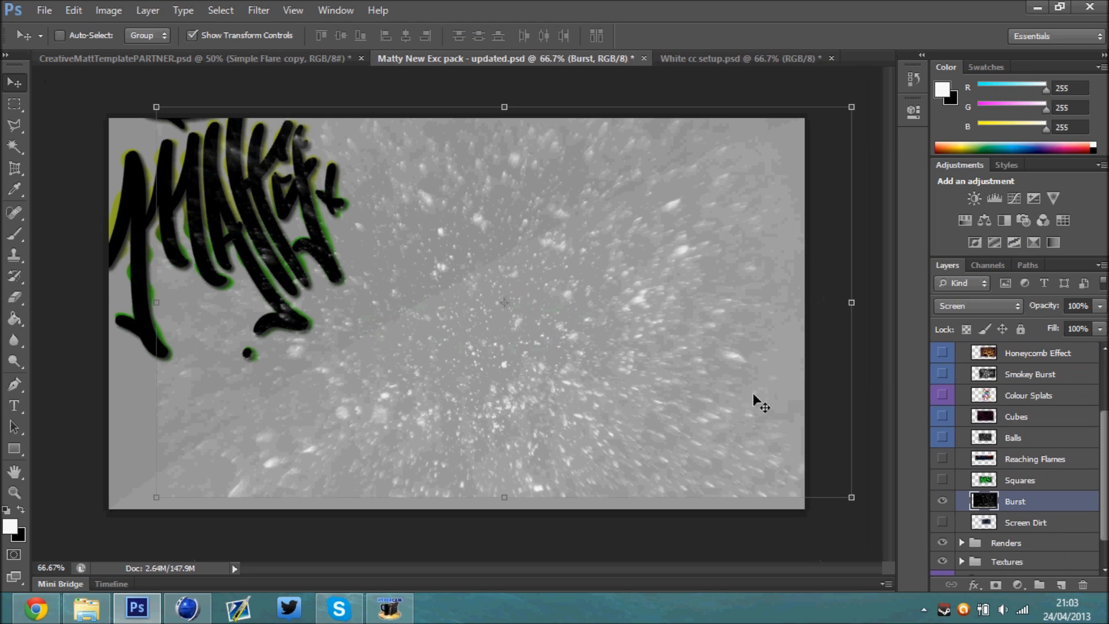
# Step: Bring the Burst texture into the website template and open the Filter menu
pyautogui.click(142, 58)
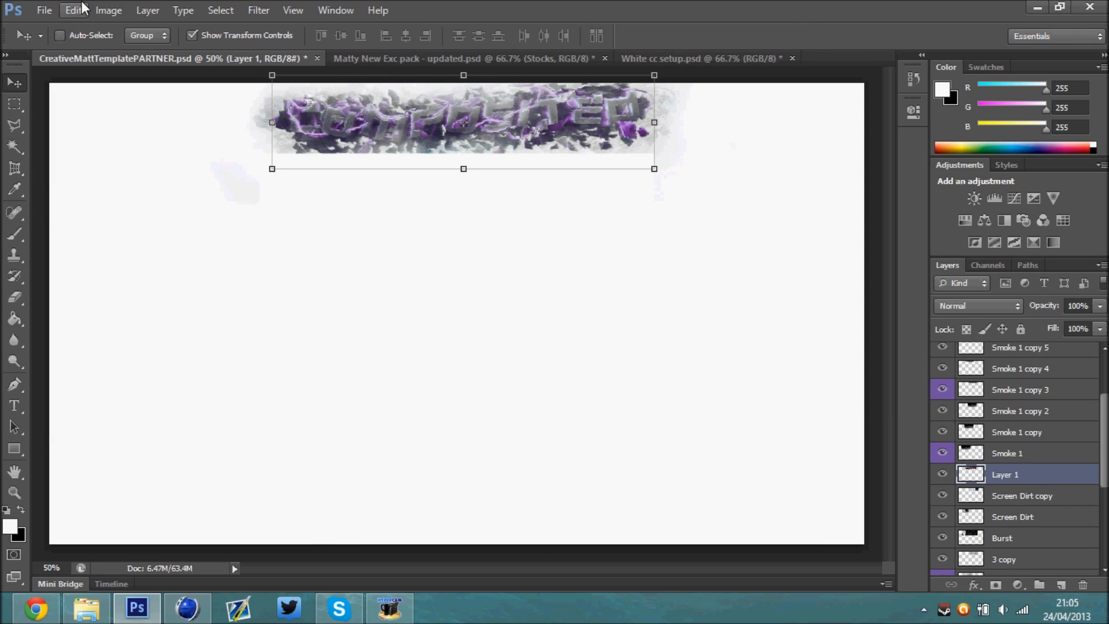
pyautogui.click(259, 10)
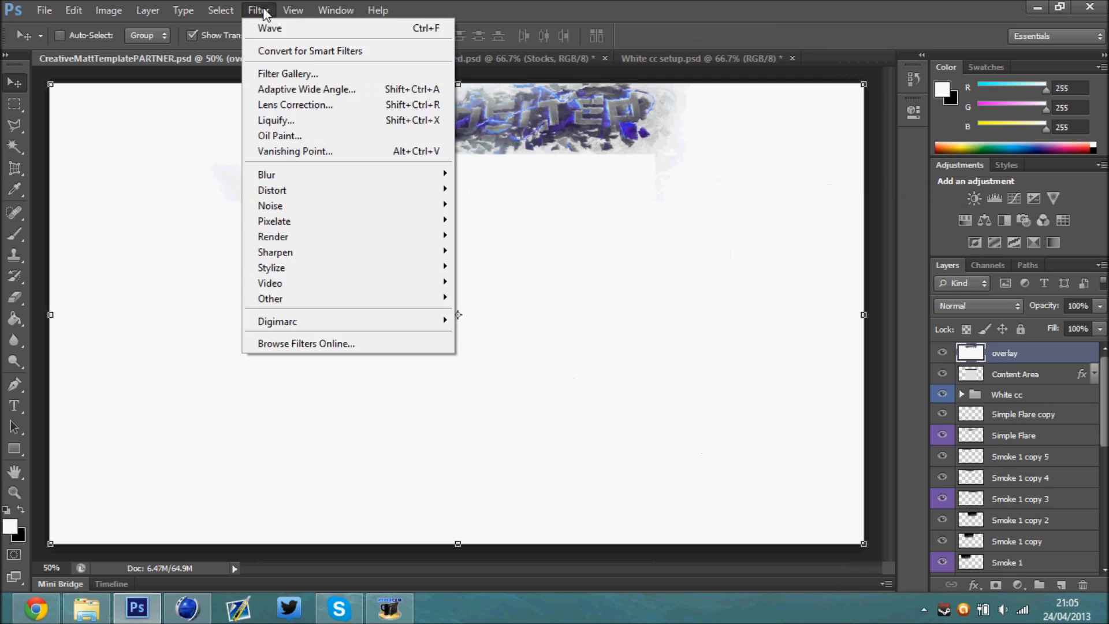